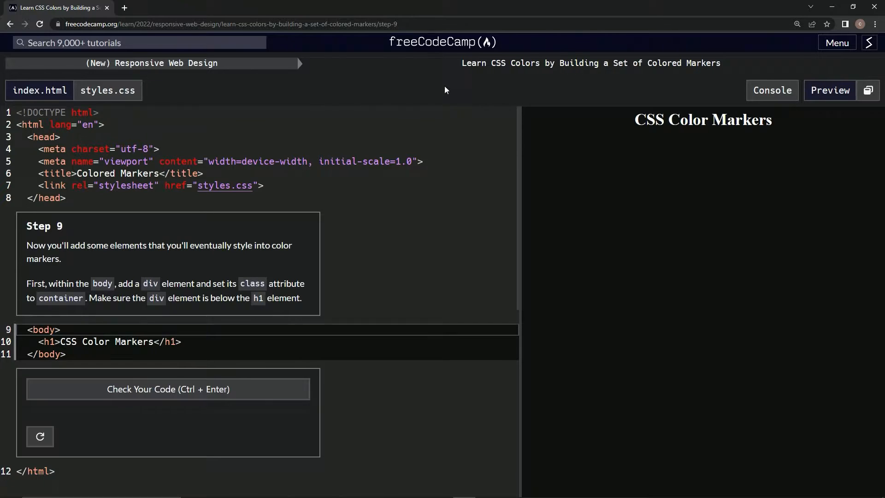
pyautogui.moveTo(659, 77)
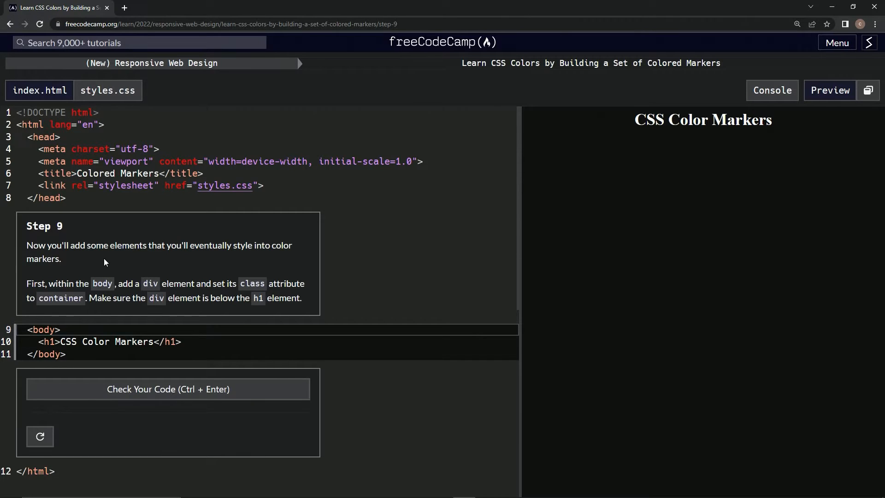
pyautogui.moveTo(270, 258)
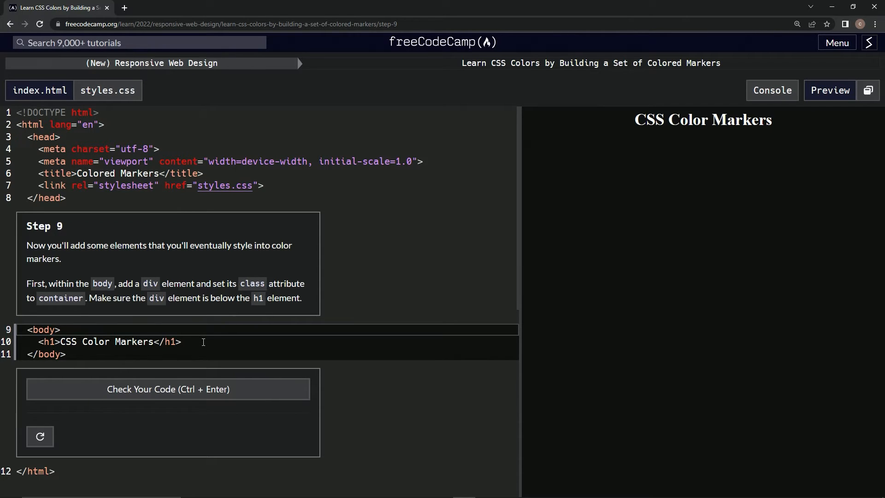
# Add an empty <div></div> on its own line below the h1 inside body.
pyautogui.click(154, 342)
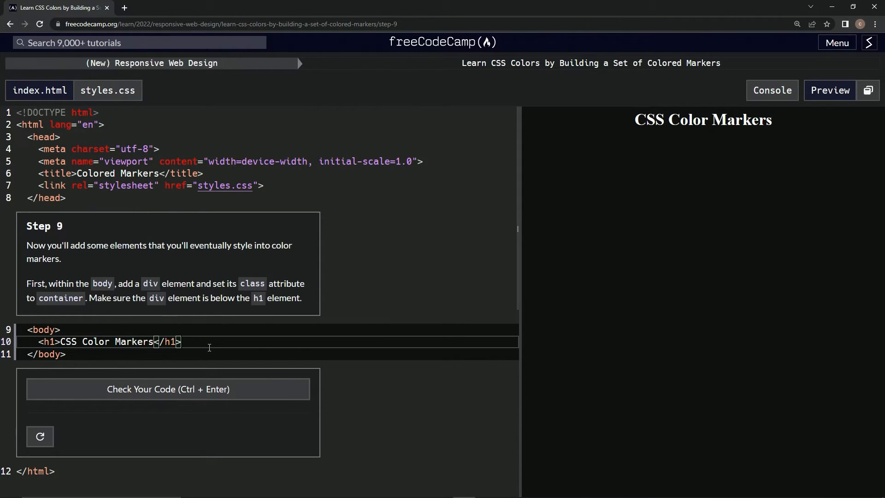
pyautogui.write('<di')
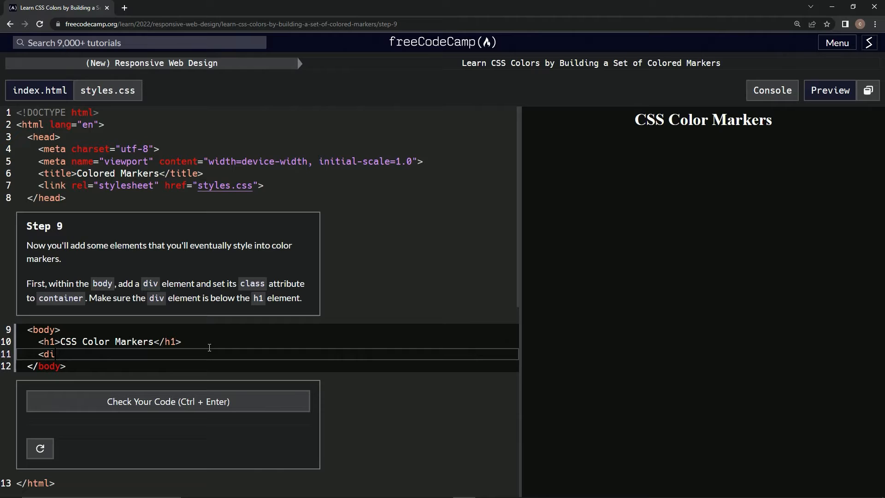
pyautogui.write('v><')
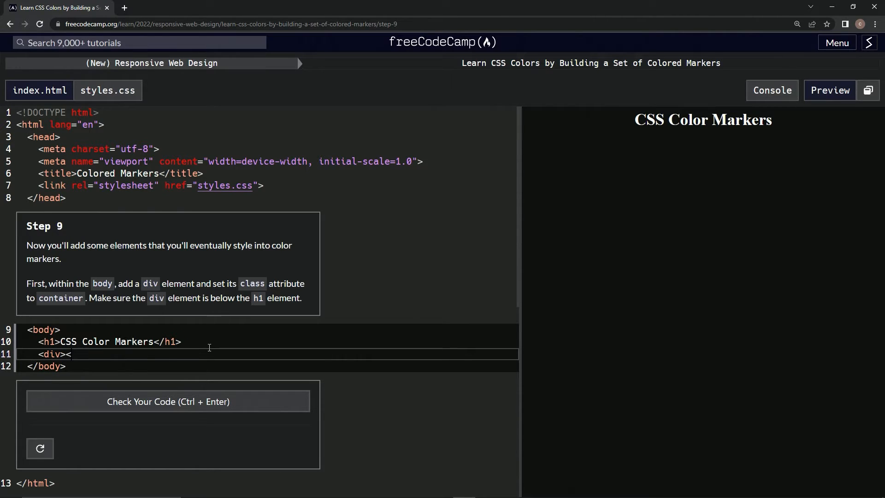
pyautogui.write('/')
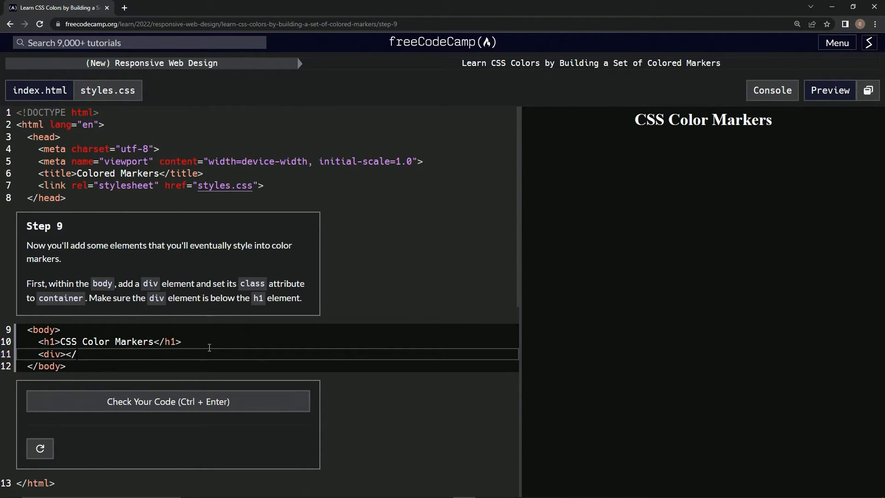
pyautogui.write('div>')
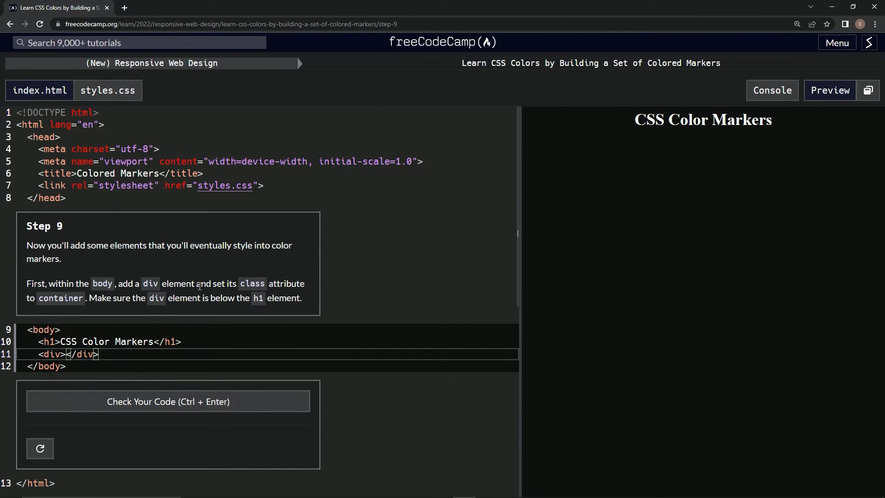
pyautogui.moveTo(132, 293)
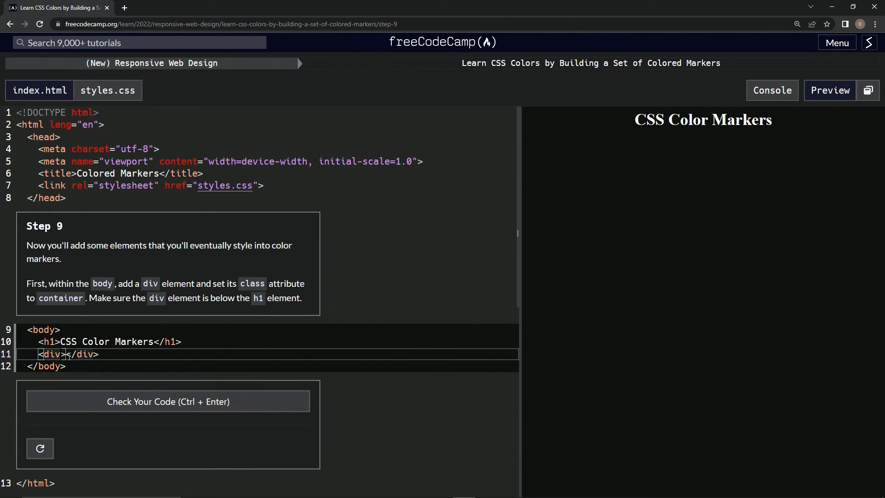
# Give the div class 'container', pass Step 9's check and submit to load Step 10.
pyautogui.write('class')
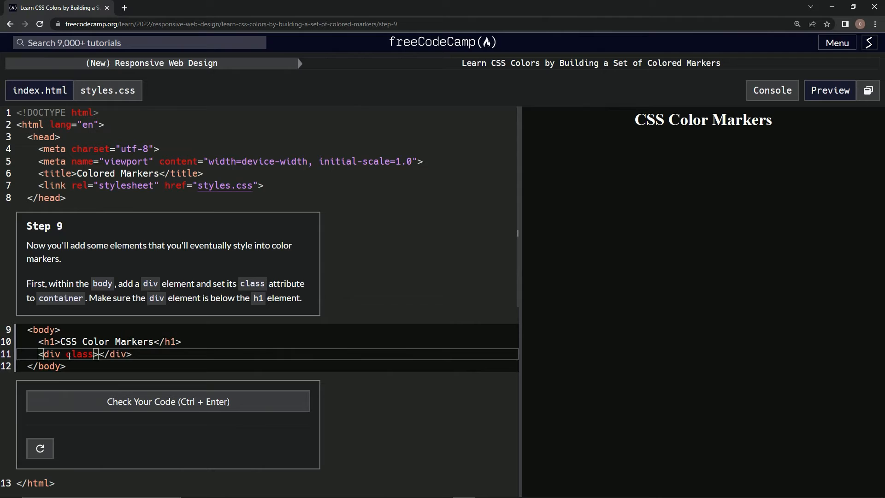
pyautogui.write("'contai'")
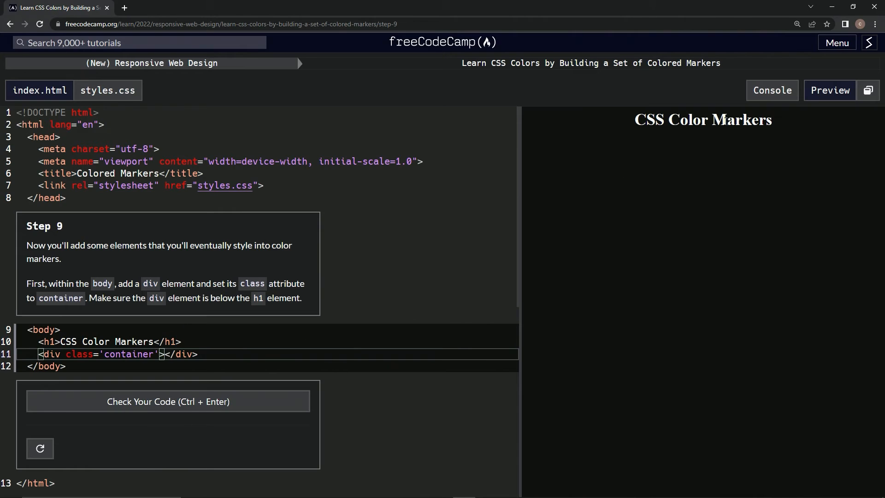
pyautogui.click(168, 401)
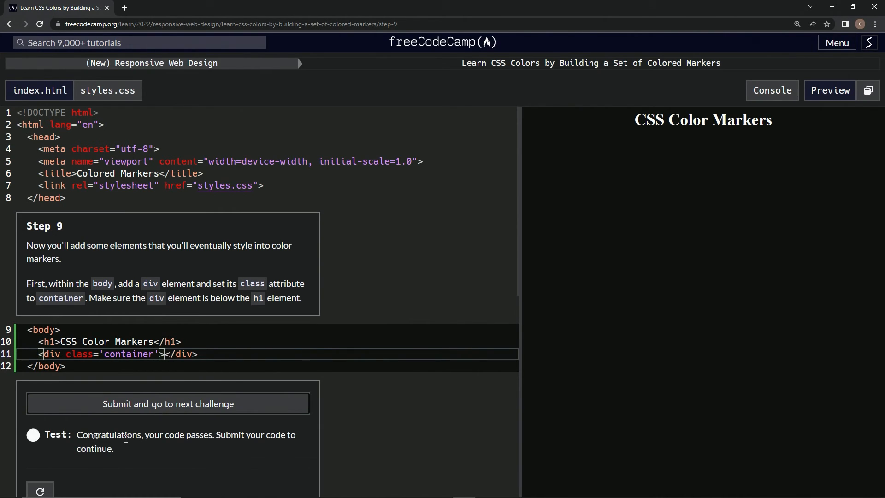
pyautogui.click(168, 404)
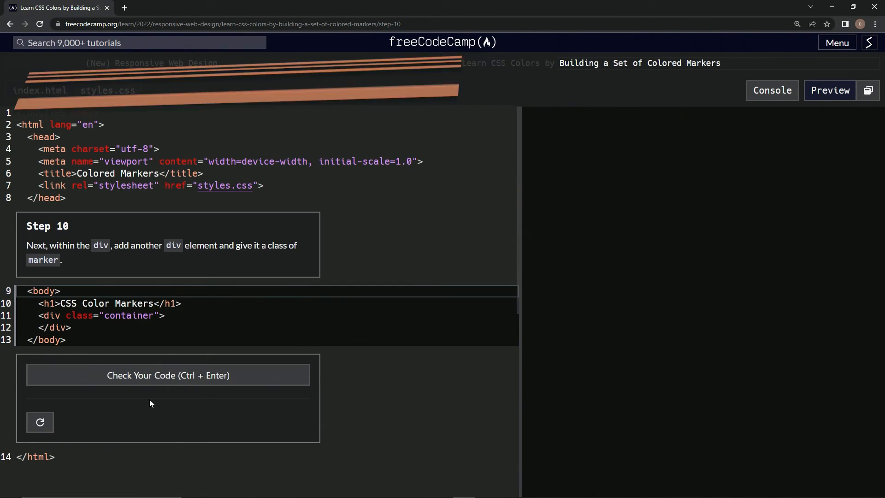